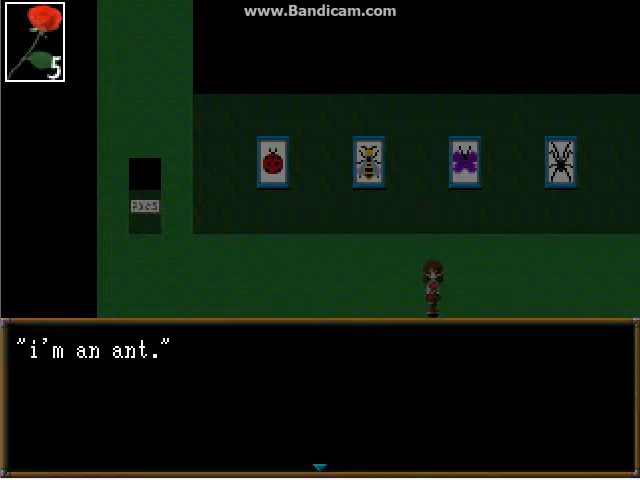
# - Advance the ant's dialogue about loving its painting and it being far away
pyautogui.press('enter')
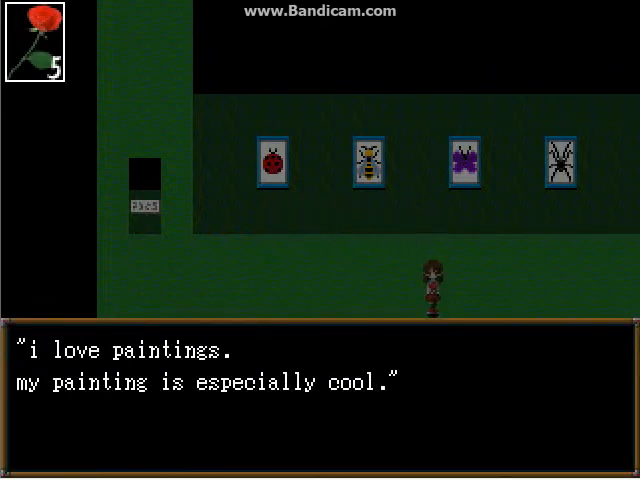
pyautogui.press('enter')
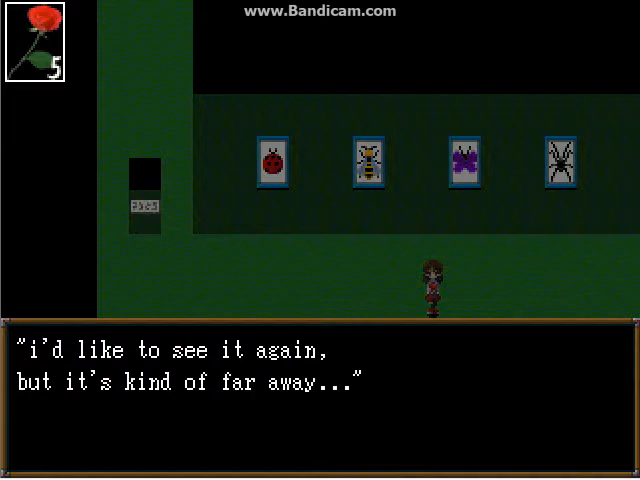
pyautogui.press('enter')
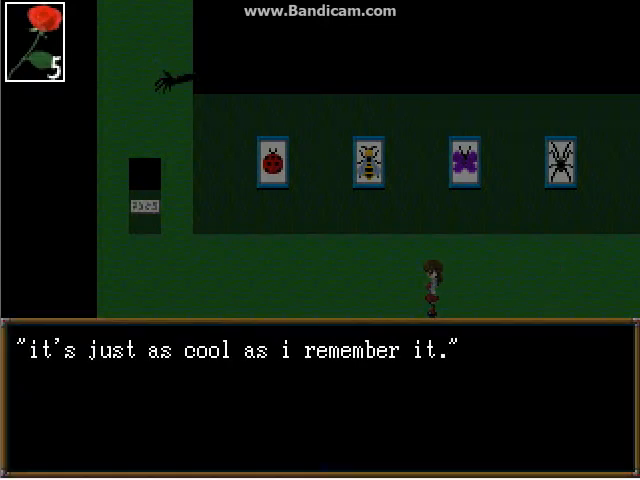
# - Read the ant's reaction as it sees its painting again
pyautogui.press('enter')
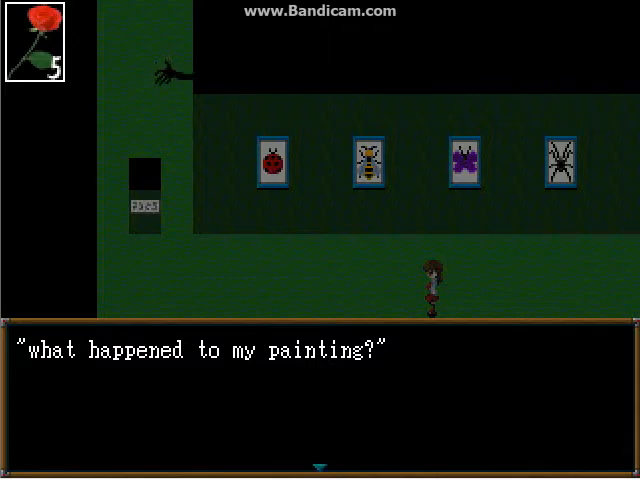
pyautogui.press('enter')
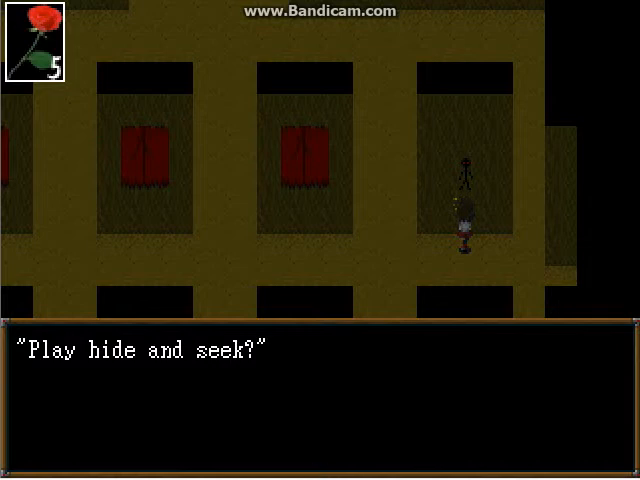
# - Answer the voice's hide-and-seek invitation in the yellow room
pyautogui.press('enter')
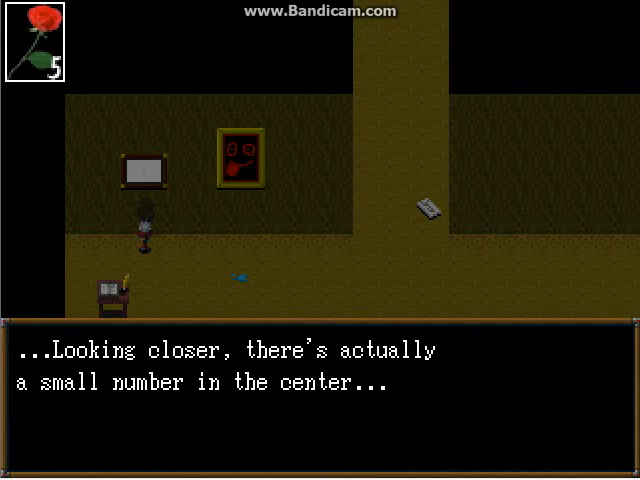
# - Dismiss the message about the small number at the red painting's centre
pyautogui.press('enter')
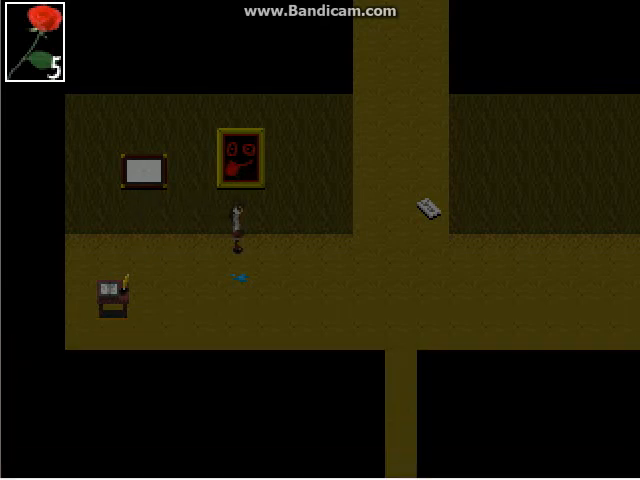